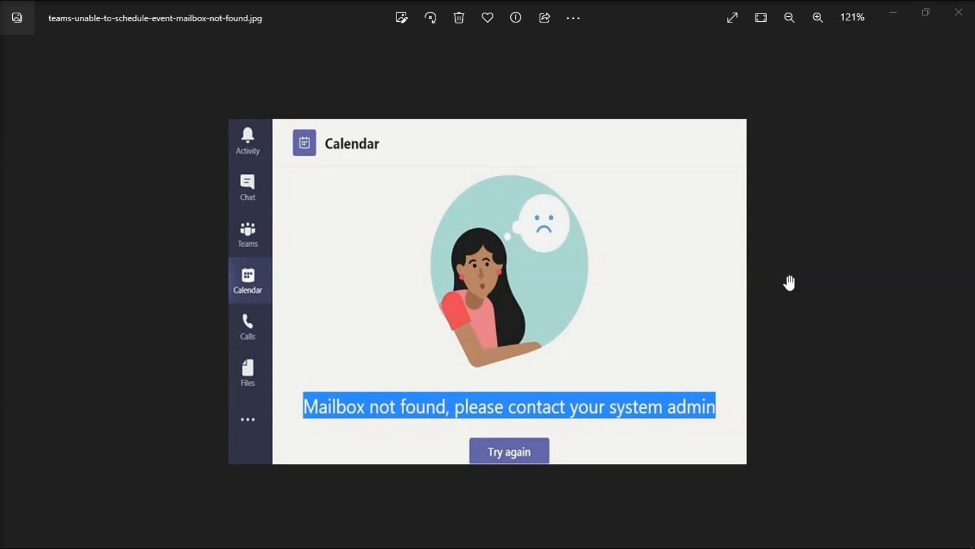
{"action": "mouse_move", "coordinate": [578, 435]}
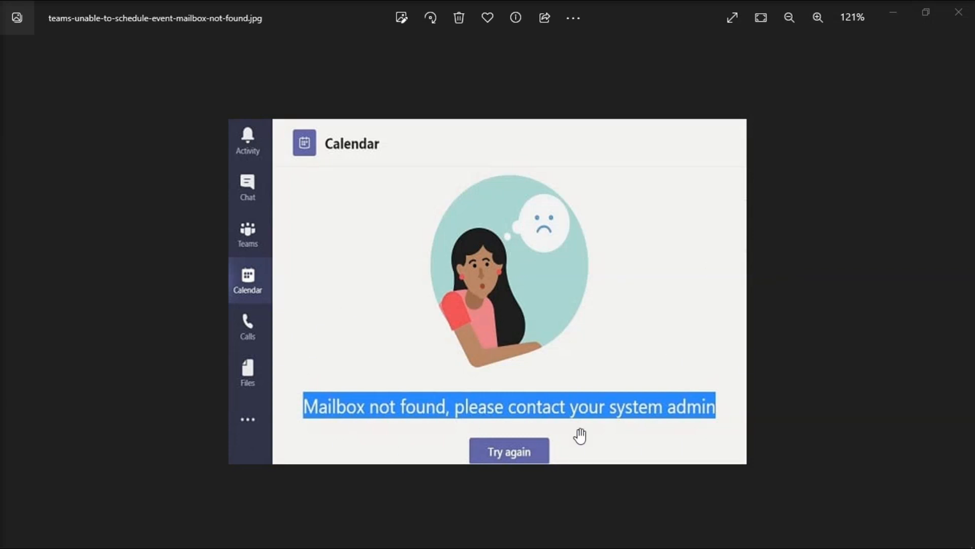
{"action": "mouse_move", "coordinate": [795, 368]}
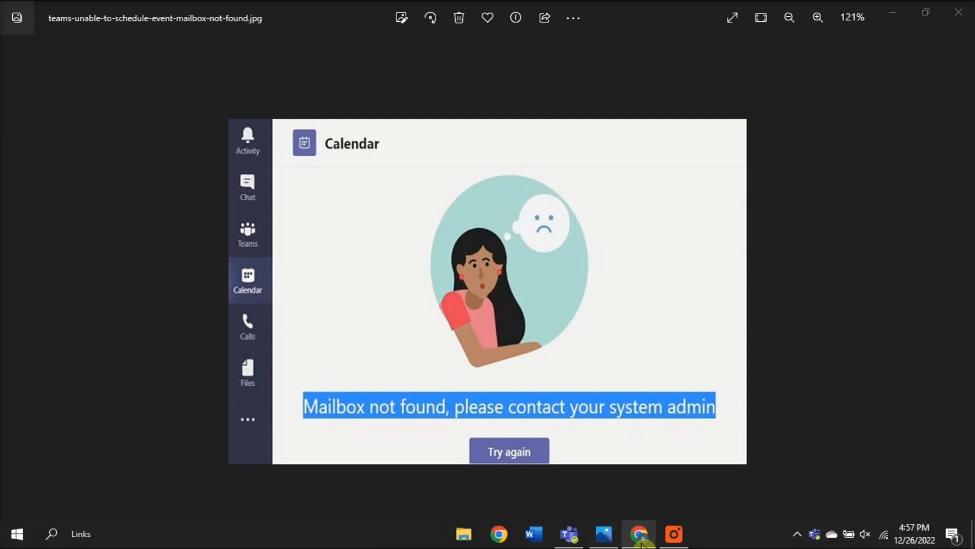
Step: Switch from Teams in the browser to the teams-shared-mailbox.png screenshot in Photos
{"action": "left_click", "coordinate": [638, 533]}
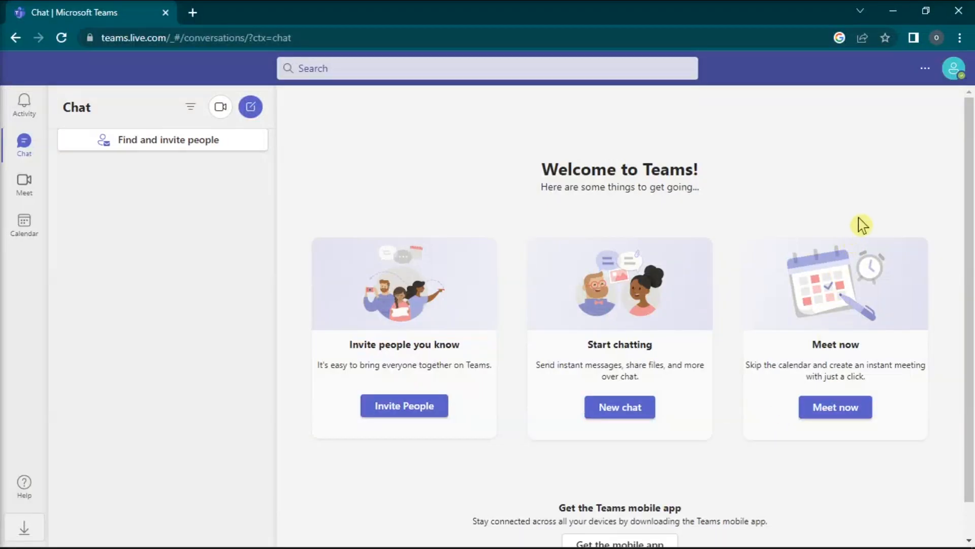
{"action": "mouse_move", "coordinate": [456, 242]}
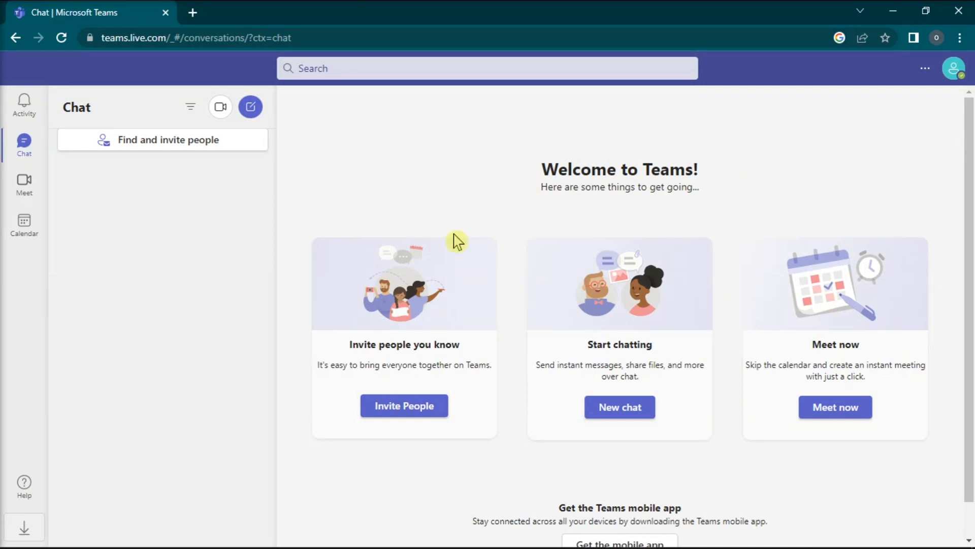
{"action": "mouse_move", "coordinate": [782, 193]}
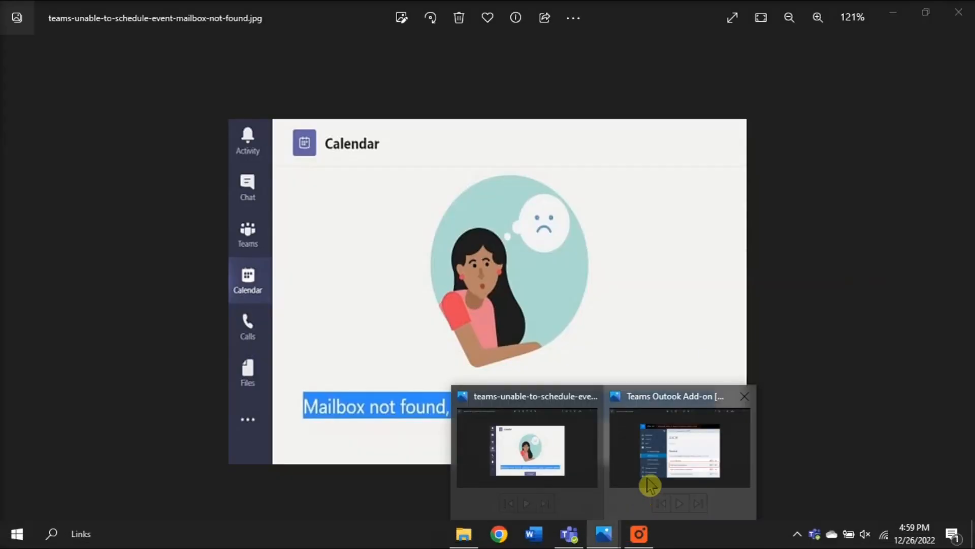
{"action": "left_click", "coordinate": [679, 451]}
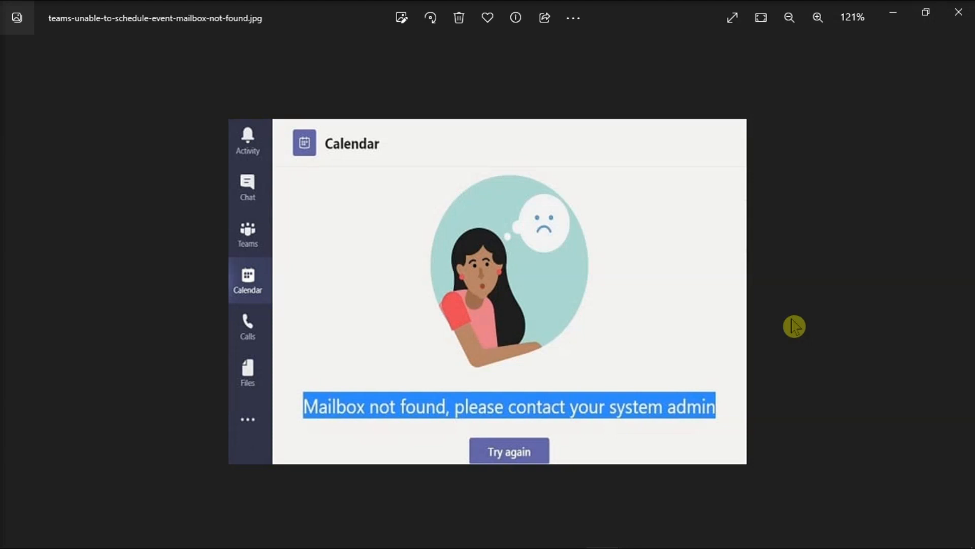
{"action": "mouse_move", "coordinate": [602, 533]}
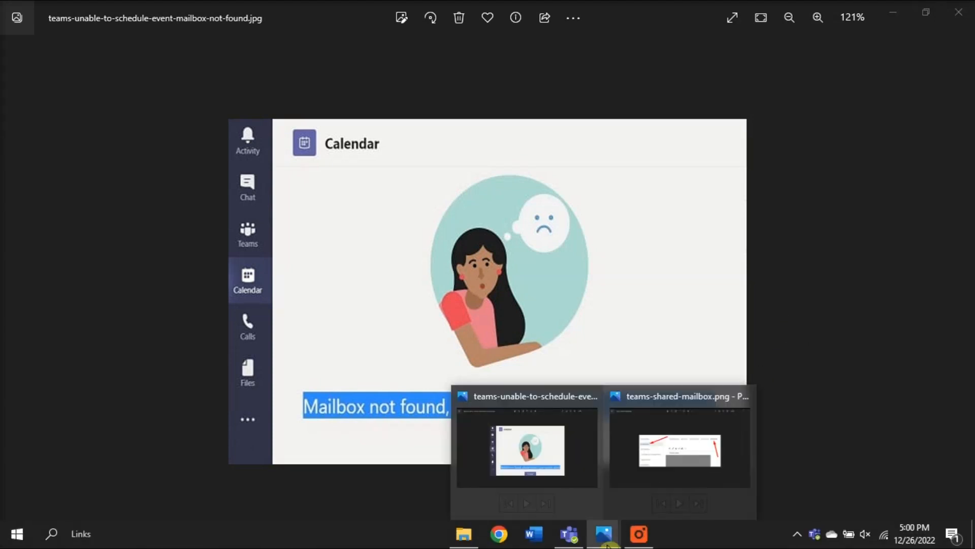
{"action": "left_click", "coordinate": [679, 448]}
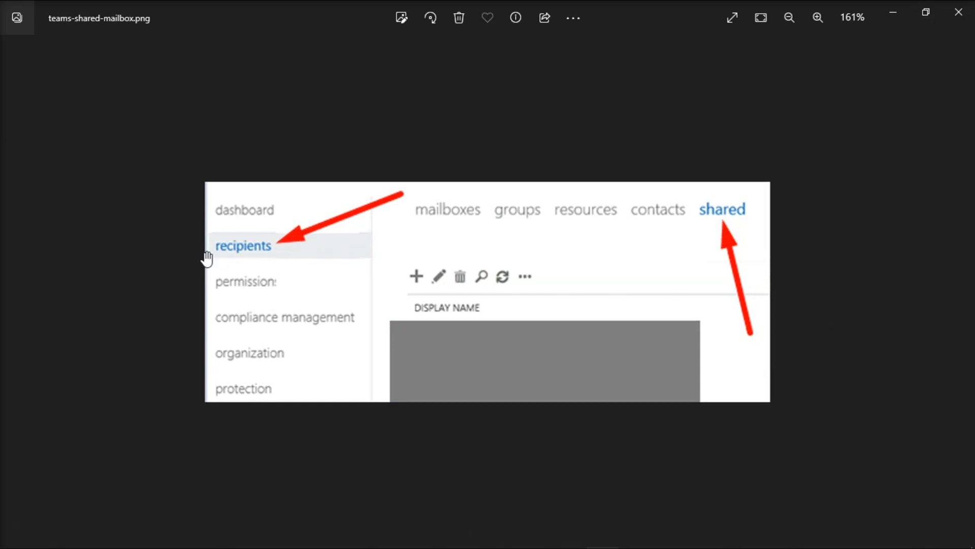
{"action": "mouse_move", "coordinate": [745, 202]}
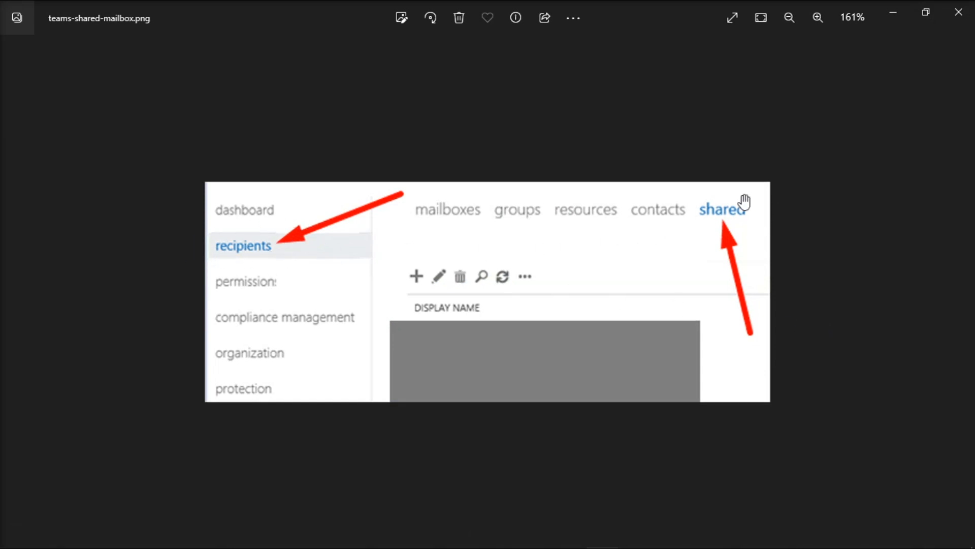
{"action": "mouse_move", "coordinate": [765, 230]}
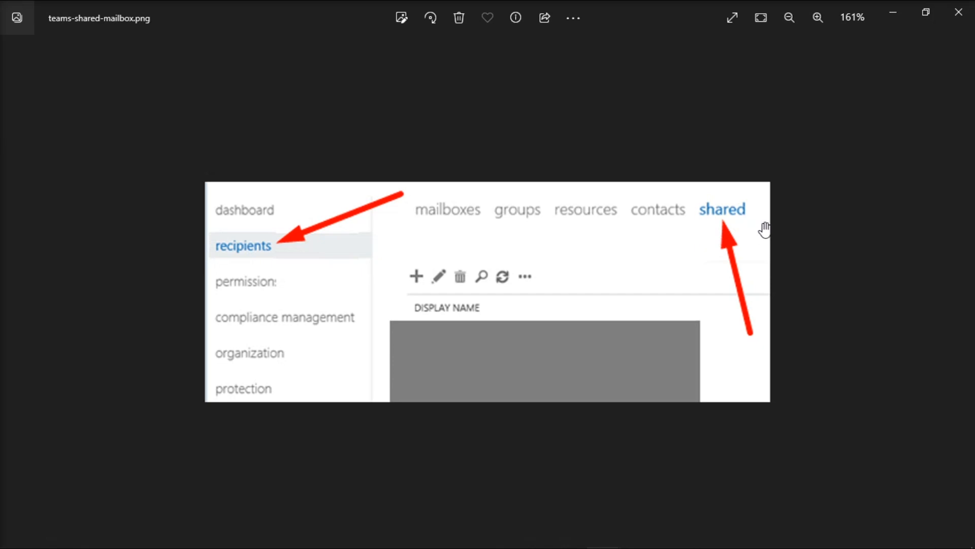
{"action": "mouse_move", "coordinate": [722, 293]}
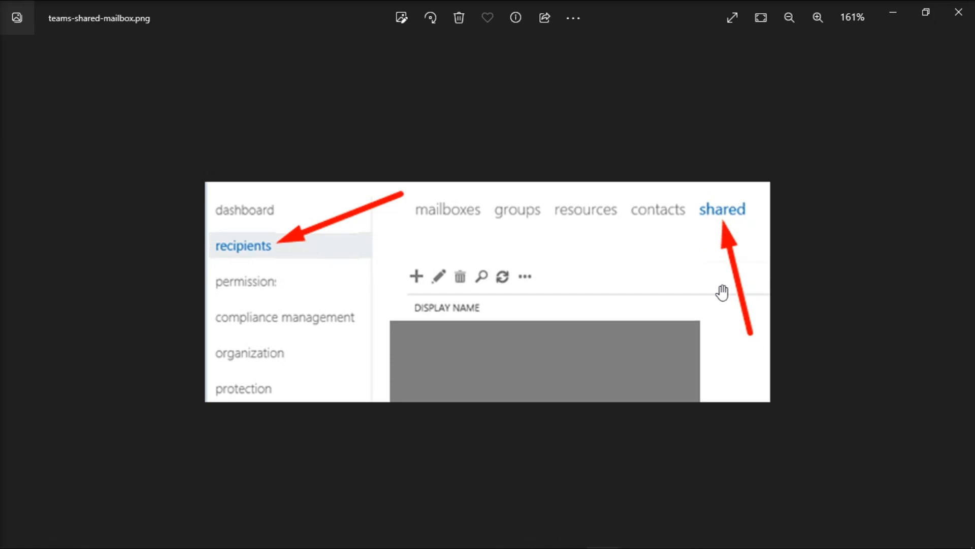
{"action": "mouse_move", "coordinate": [756, 372]}
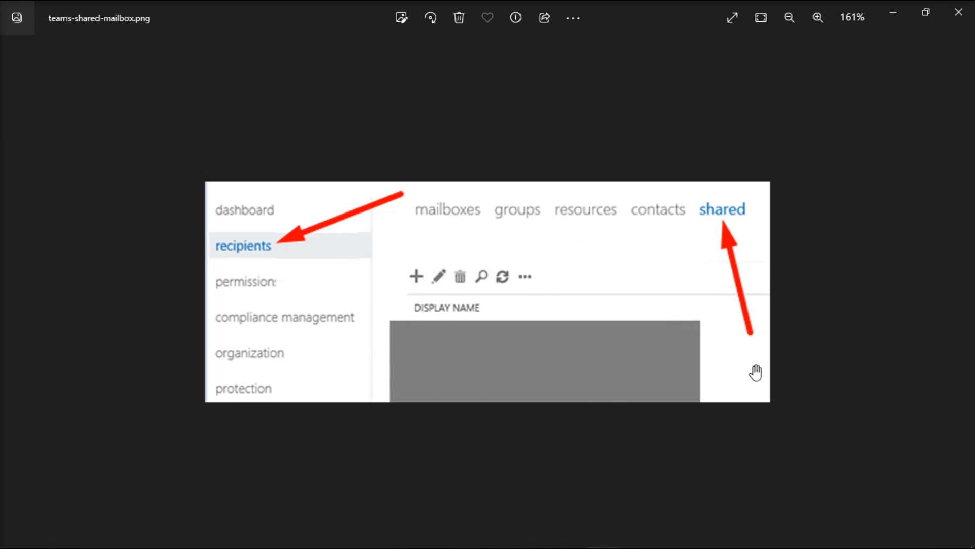
{"action": "mouse_move", "coordinate": [823, 356]}
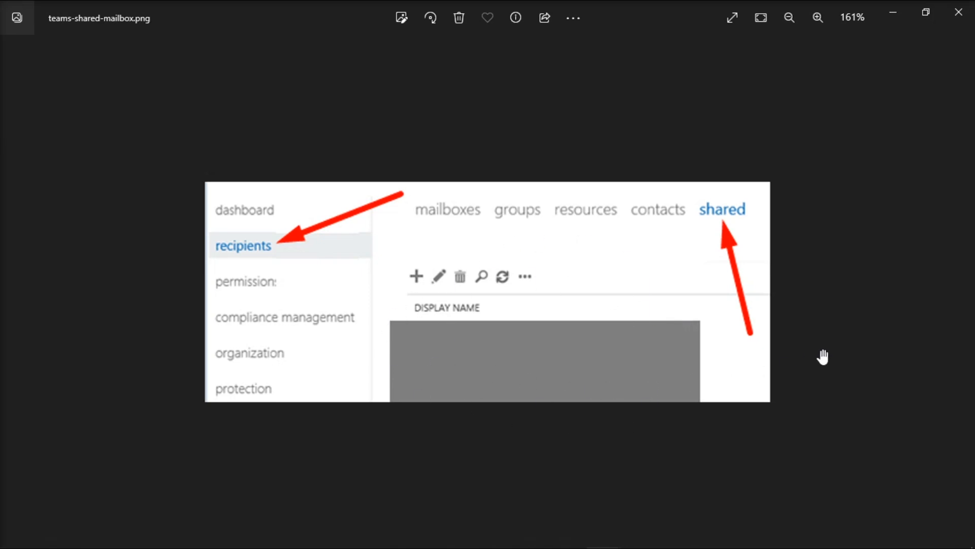